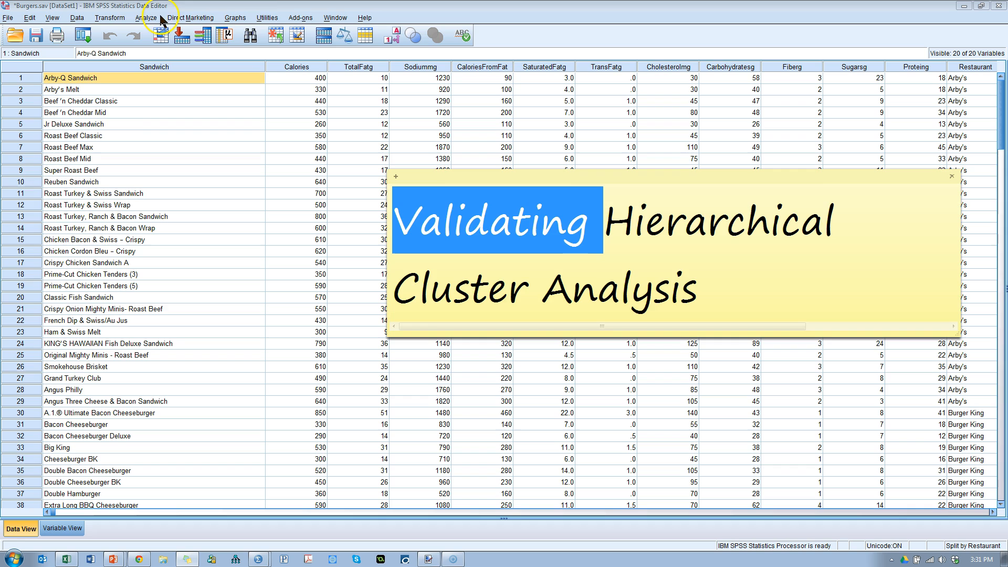
- Start a Hierarchical Cluster Analysis from Analyze > Classify on the burger data
{"action": "left_click", "coordinate": [148, 18]}
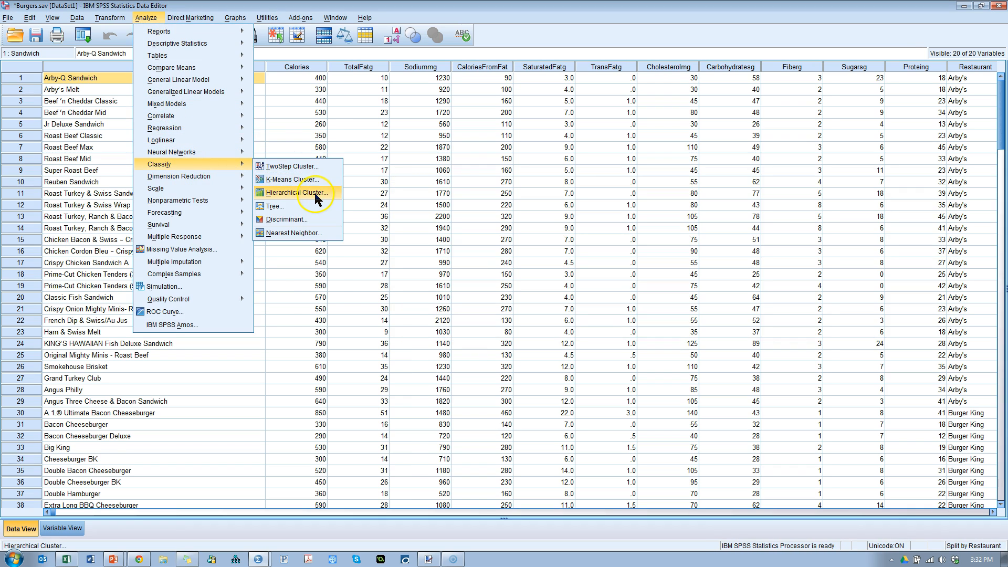
{"action": "left_click", "coordinate": [296, 193]}
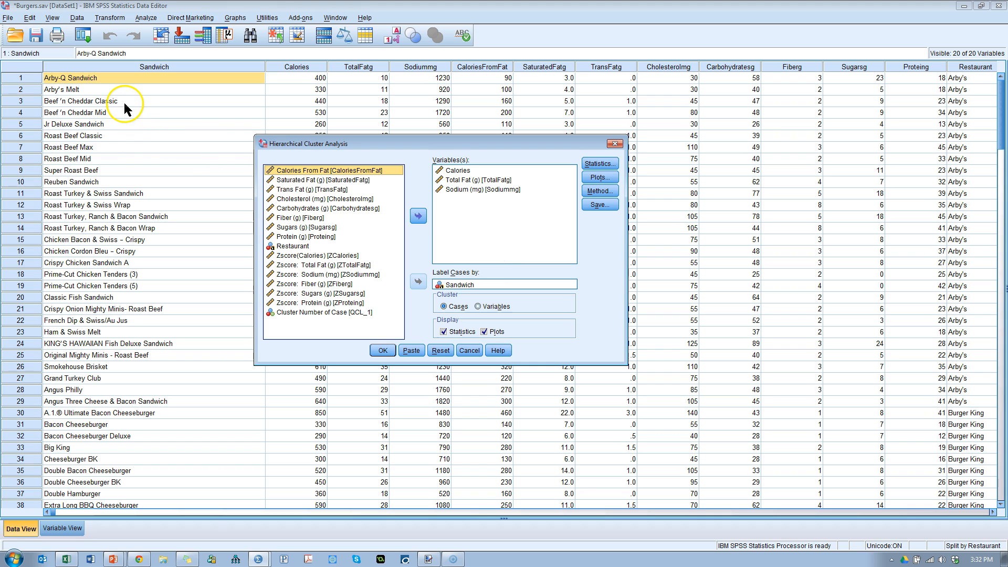
{"action": "mouse_move", "coordinate": [471, 176]}
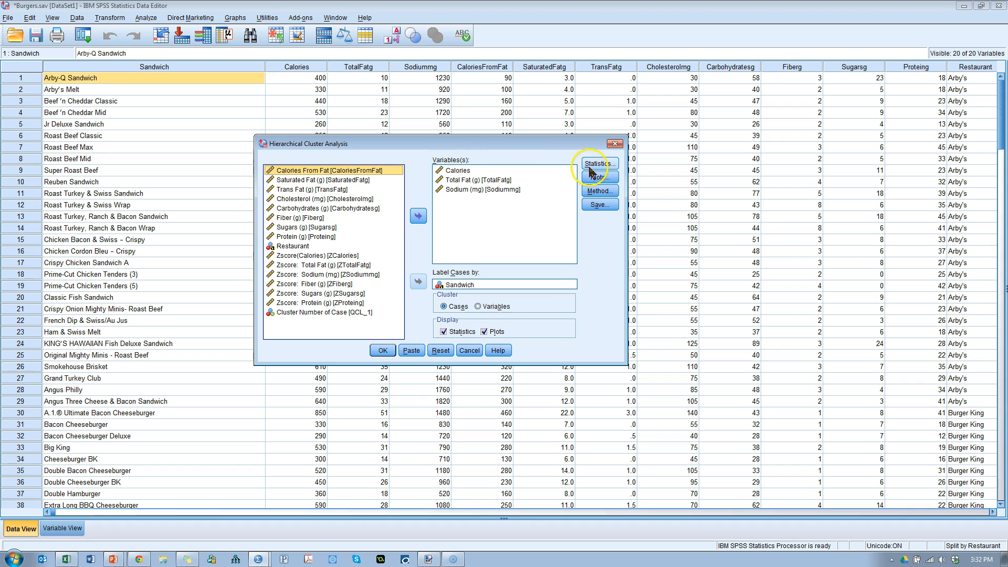
- Enable agglomeration schedule with memberships for 2–5 clusters, centroid method, −1 to 1 standardization
{"action": "left_click", "coordinate": [598, 164]}
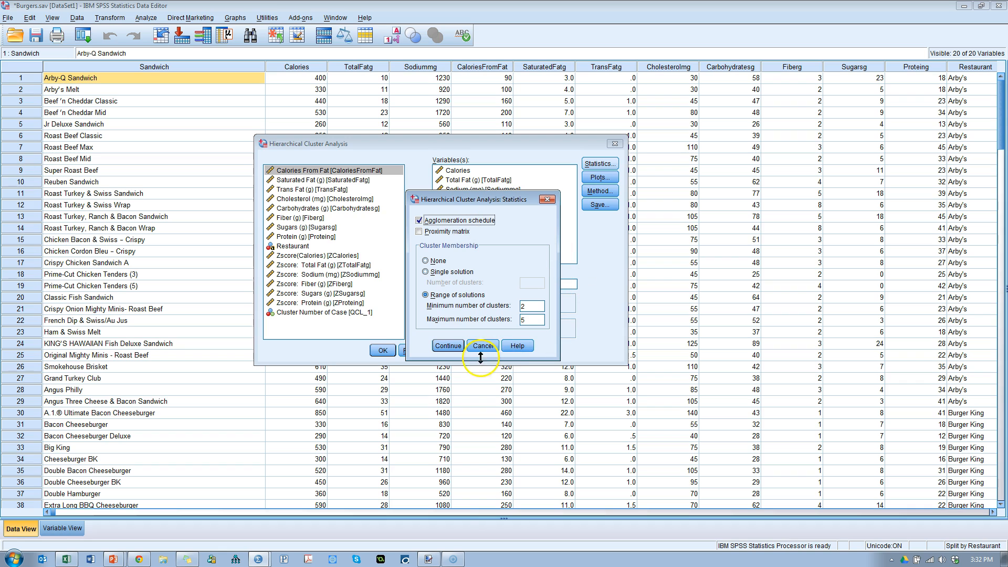
{"action": "left_click", "coordinate": [599, 176]}
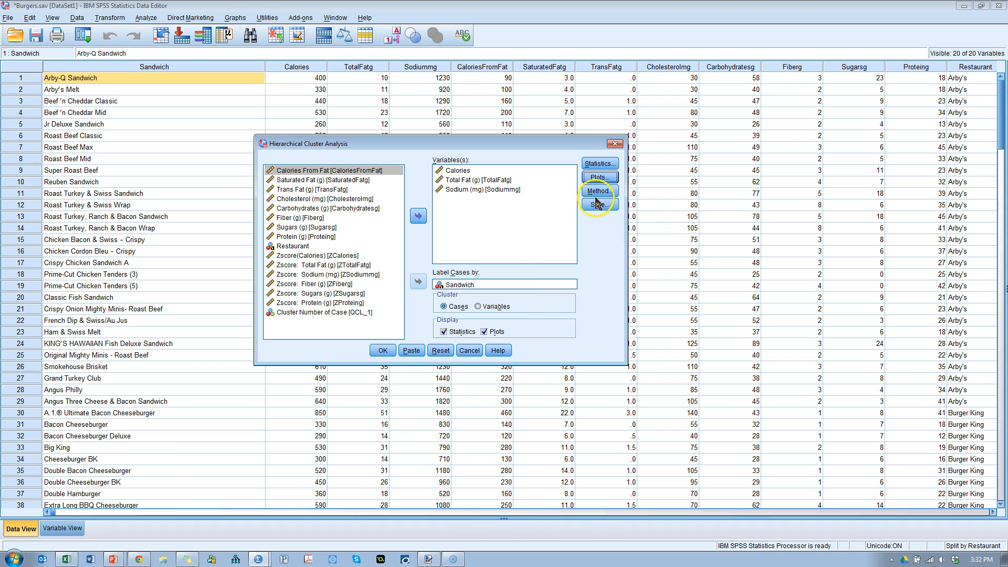
{"action": "left_click", "coordinate": [599, 191]}
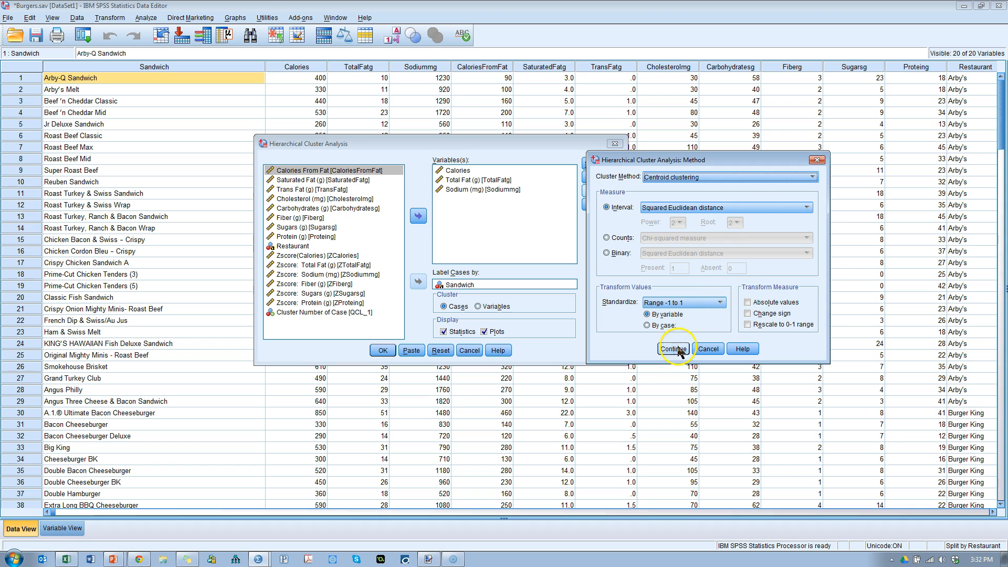
{"action": "left_click", "coordinate": [674, 349]}
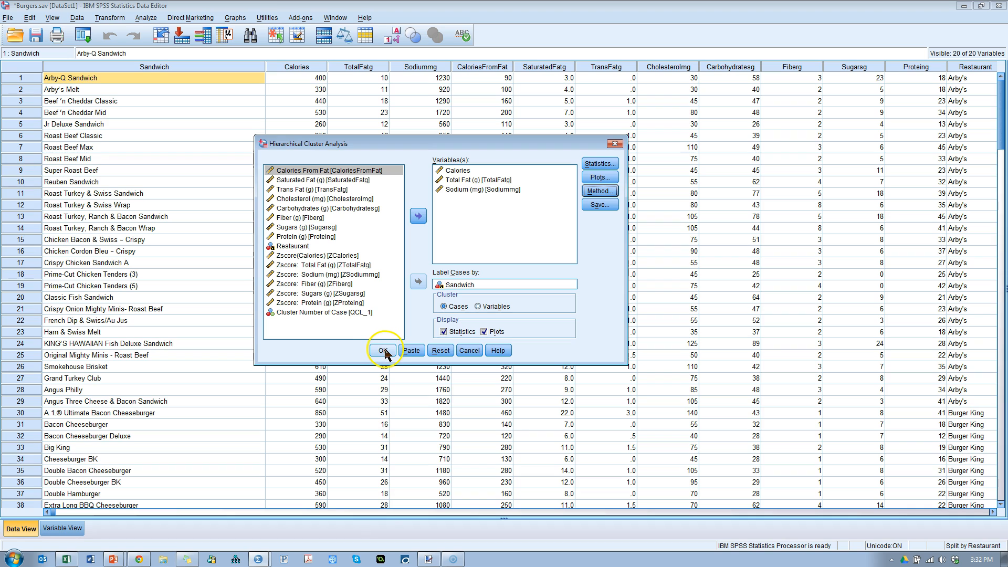
{"action": "mouse_move", "coordinate": [410, 336]}
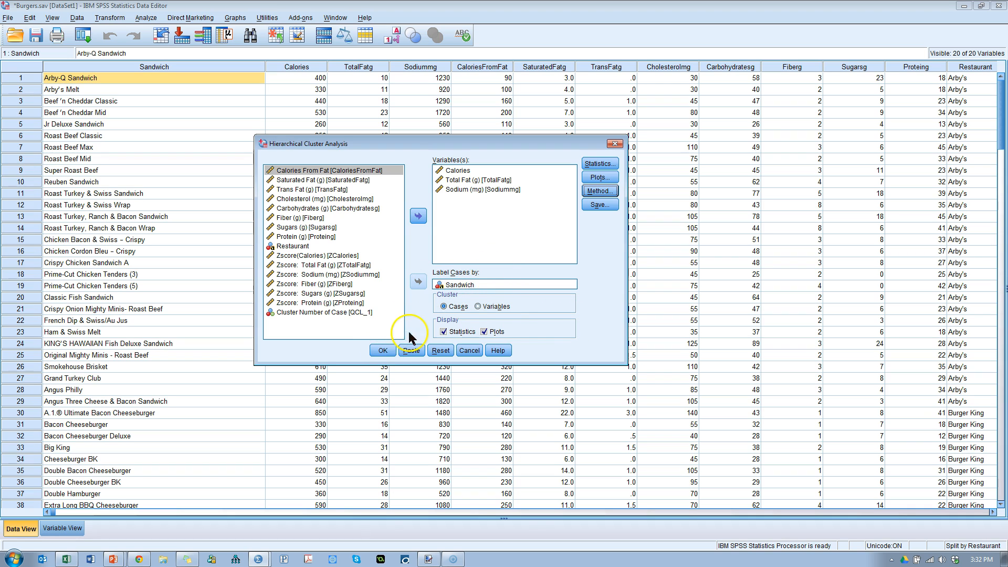
- Run the analysis and show the Chick-fil-a dendrogram in the output viewer
{"action": "left_click", "coordinate": [382, 351]}
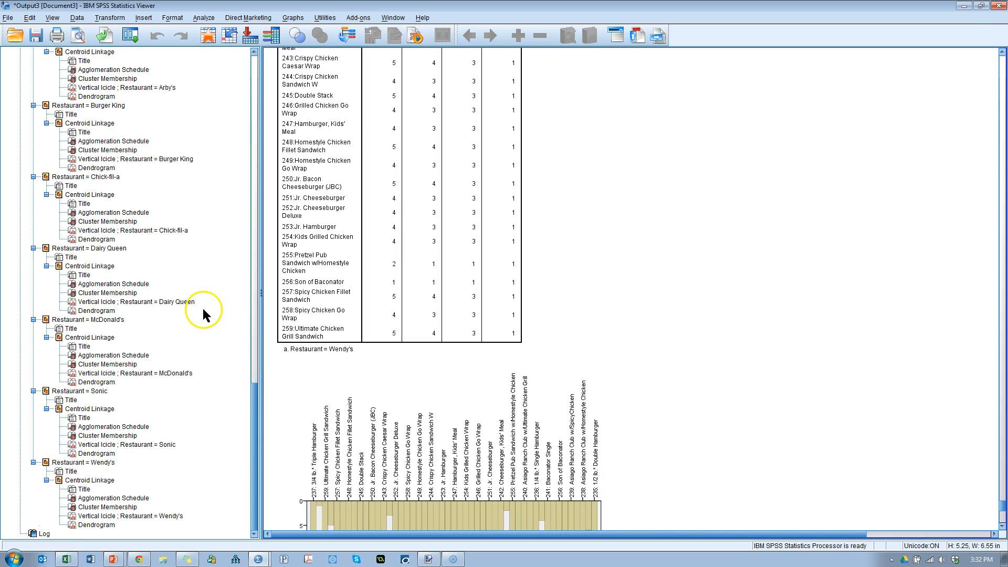
{"action": "left_click", "coordinate": [85, 177]}
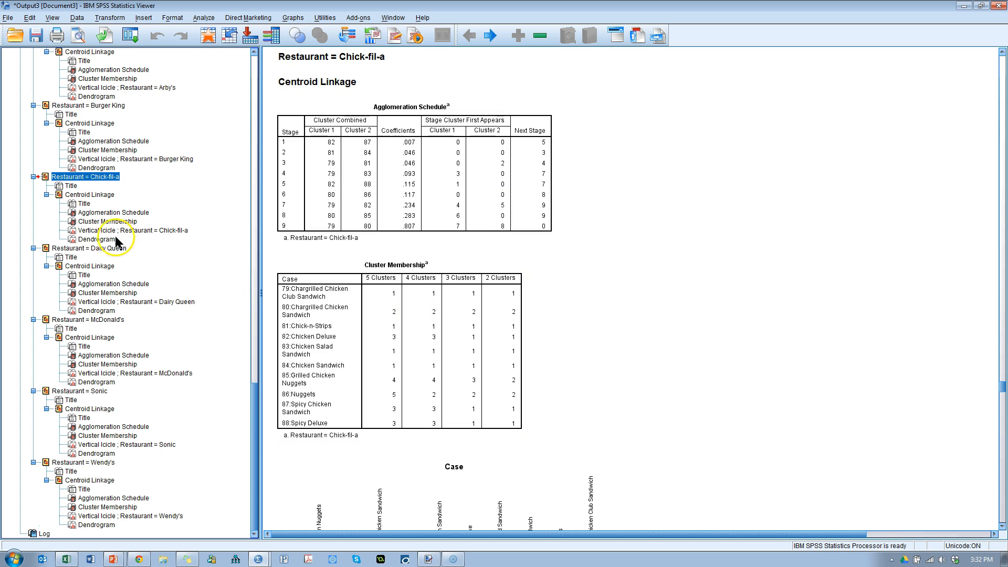
{"action": "left_click", "coordinate": [100, 240]}
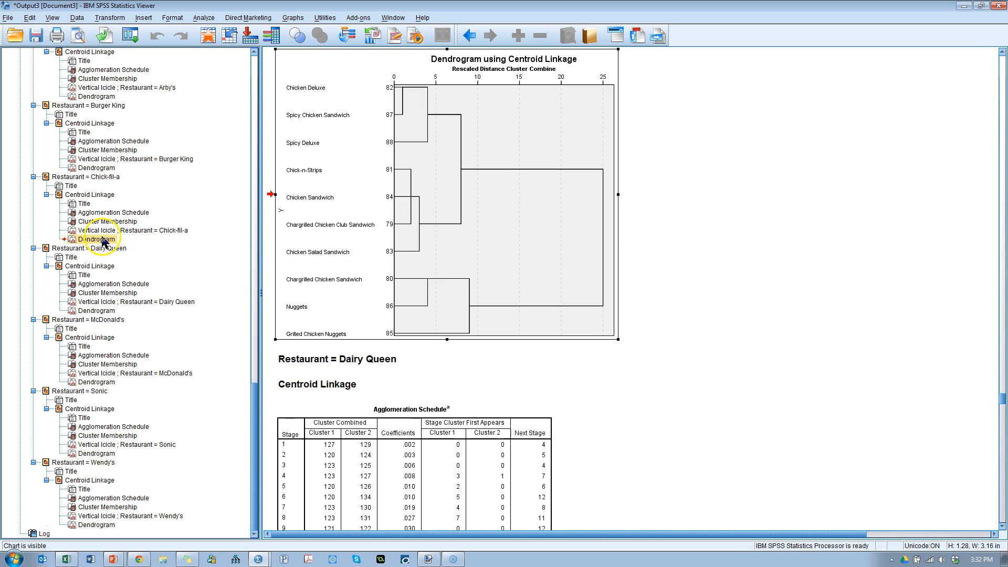
- Copy the Chick-fil-a dendrogram and paste it onto the blank PowerPoint slide
{"action": "right_click", "coordinate": [520, 193]}
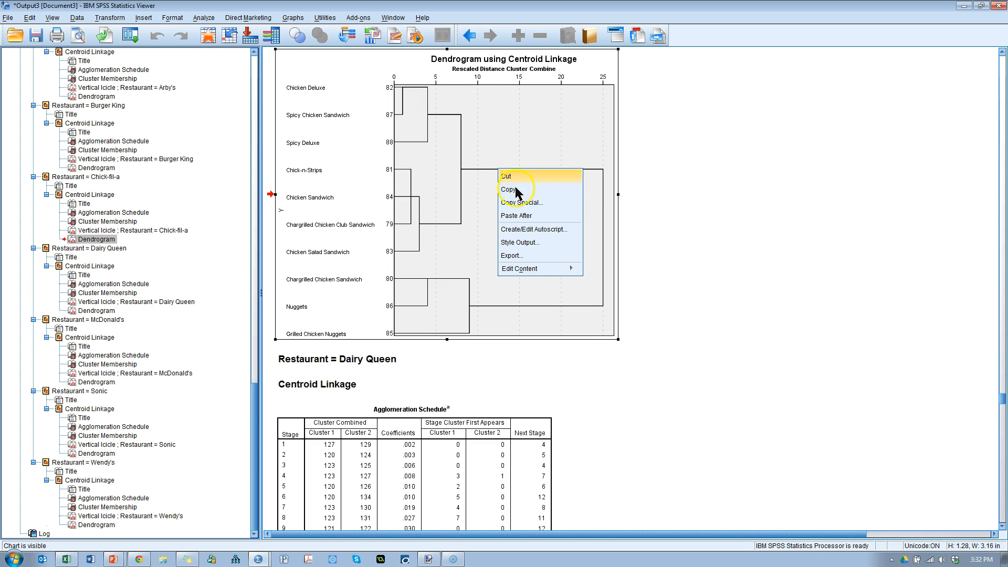
{"action": "left_click", "coordinate": [538, 197]}
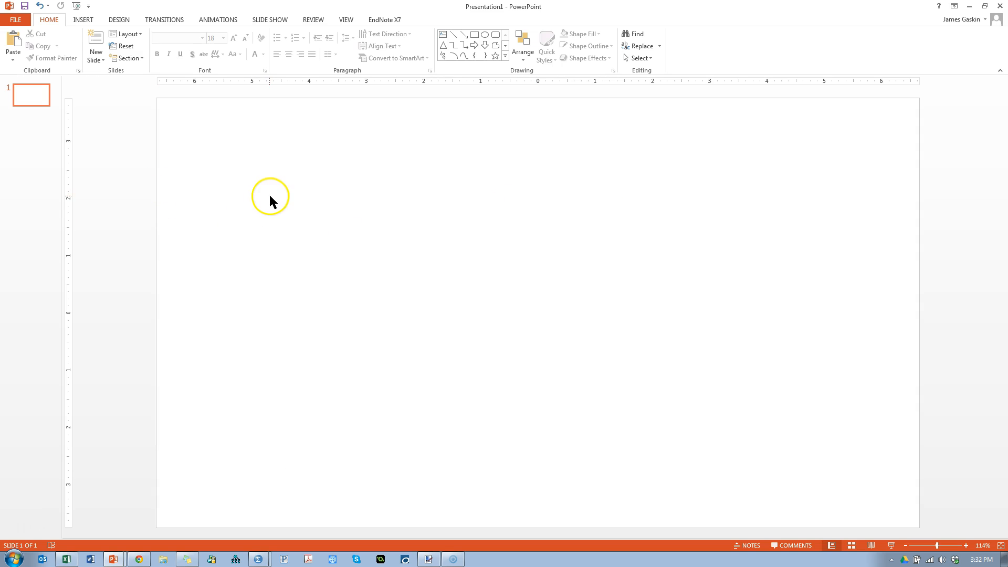
{"action": "left_click", "coordinate": [13, 47]}
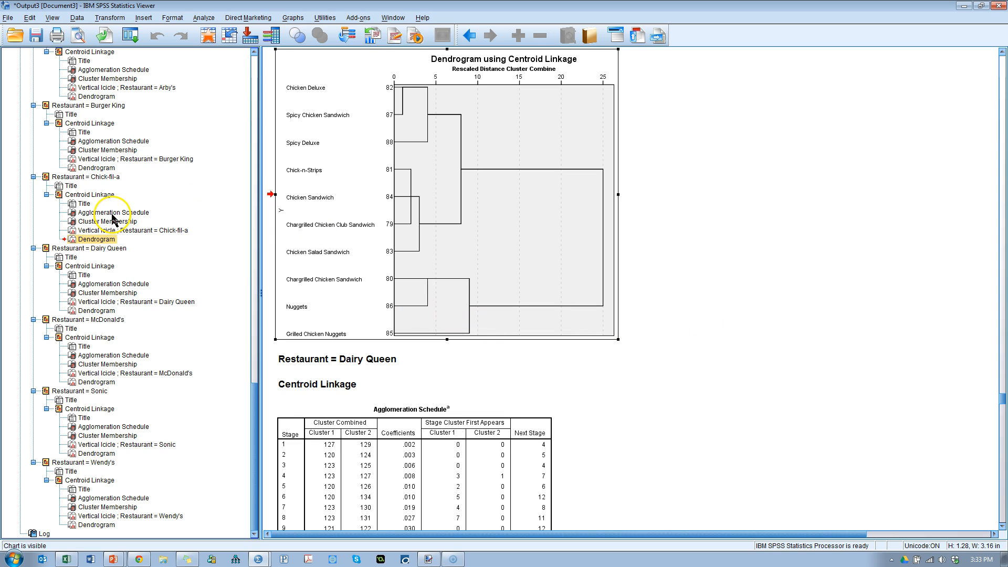
- Chart the Chick-fil-a Agglomeration Schedule Coefficients column as a line graph
{"action": "left_click", "coordinate": [117, 212]}
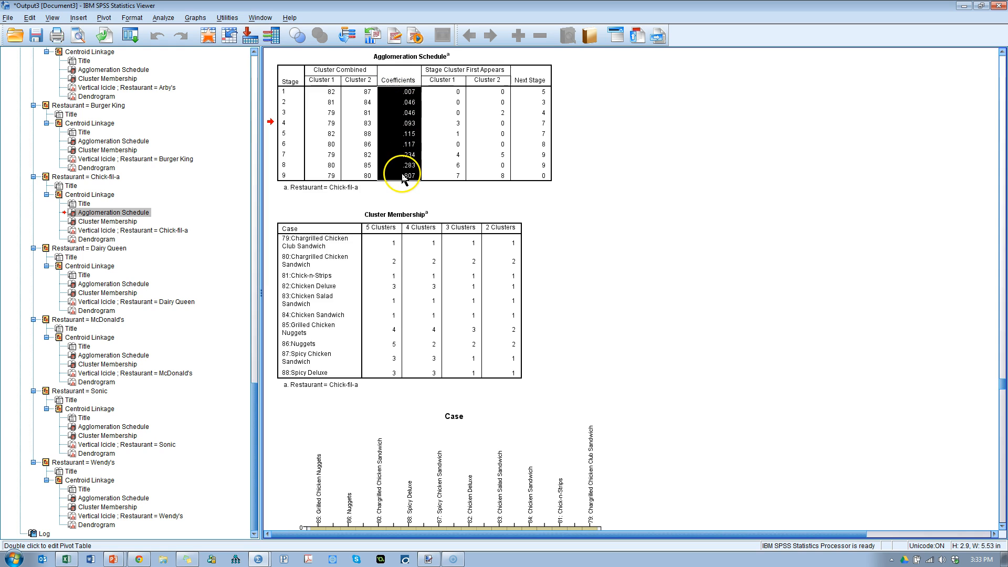
{"action": "mouse_move", "coordinate": [399, 127]}
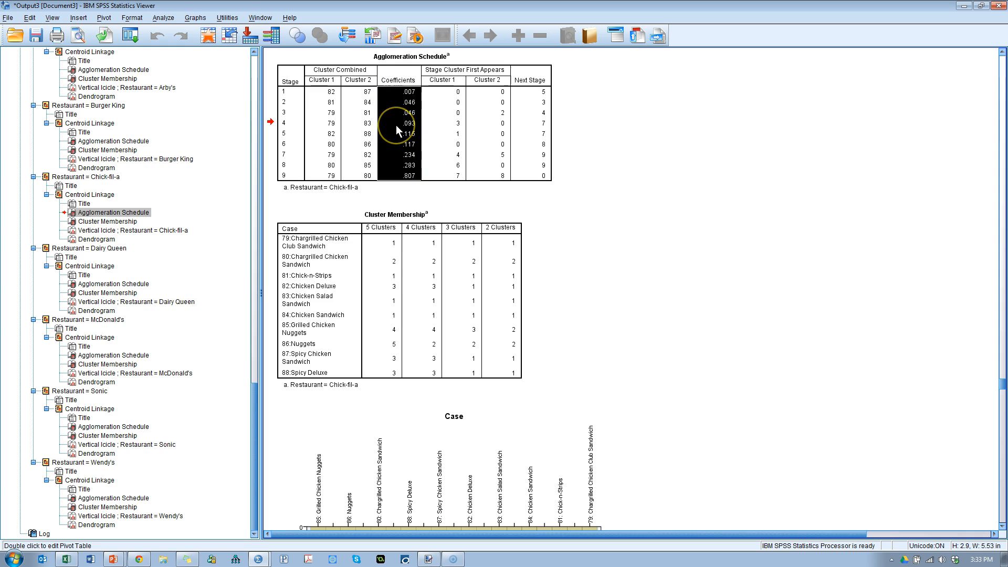
{"action": "right_click", "coordinate": [397, 124]}
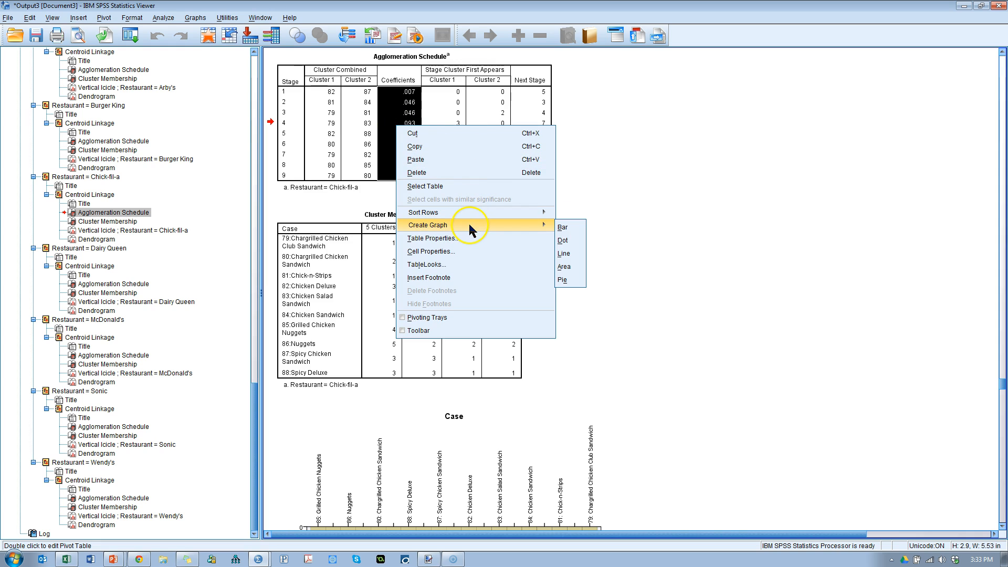
{"action": "left_click", "coordinate": [562, 254]}
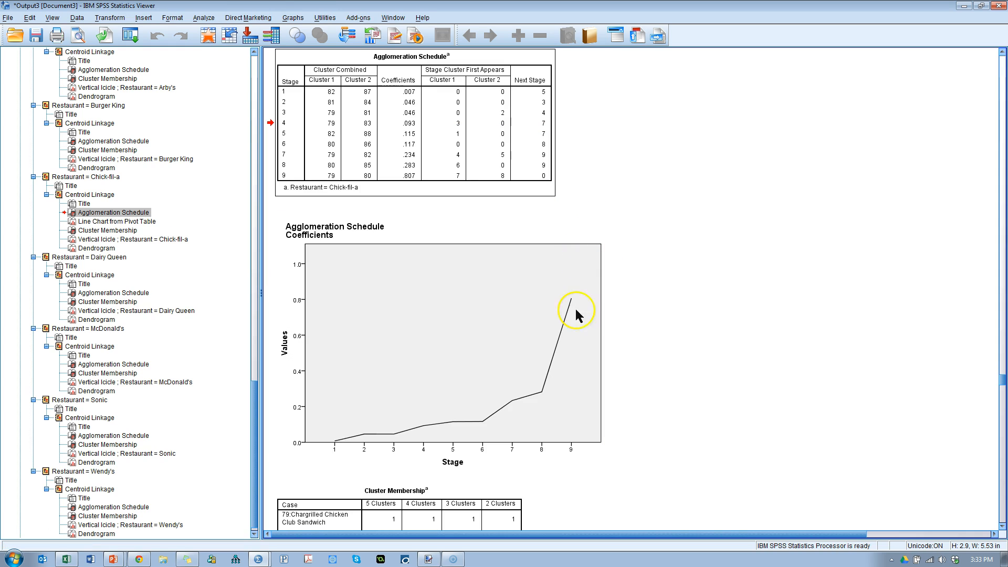
{"action": "mouse_move", "coordinate": [471, 353]}
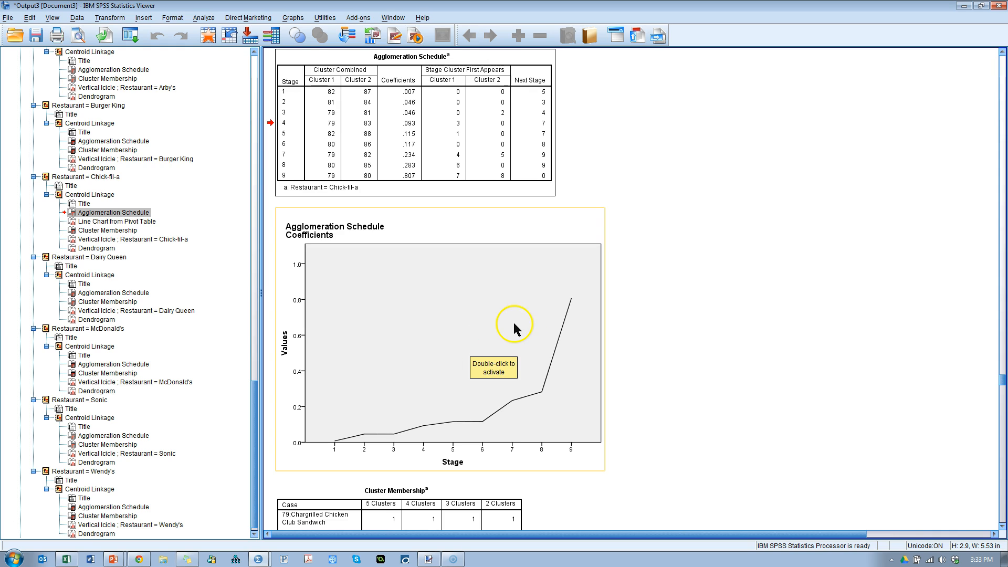
- Copy the coefficients line chart and paste it left of the dendrogram on the slide
{"action": "right_click", "coordinate": [515, 328]}
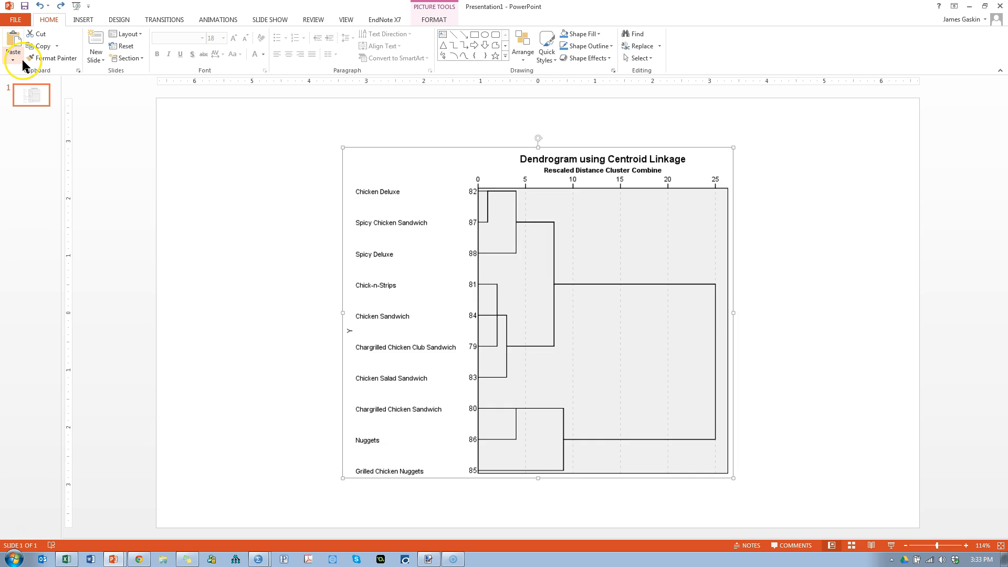
{"action": "left_click", "coordinate": [13, 50]}
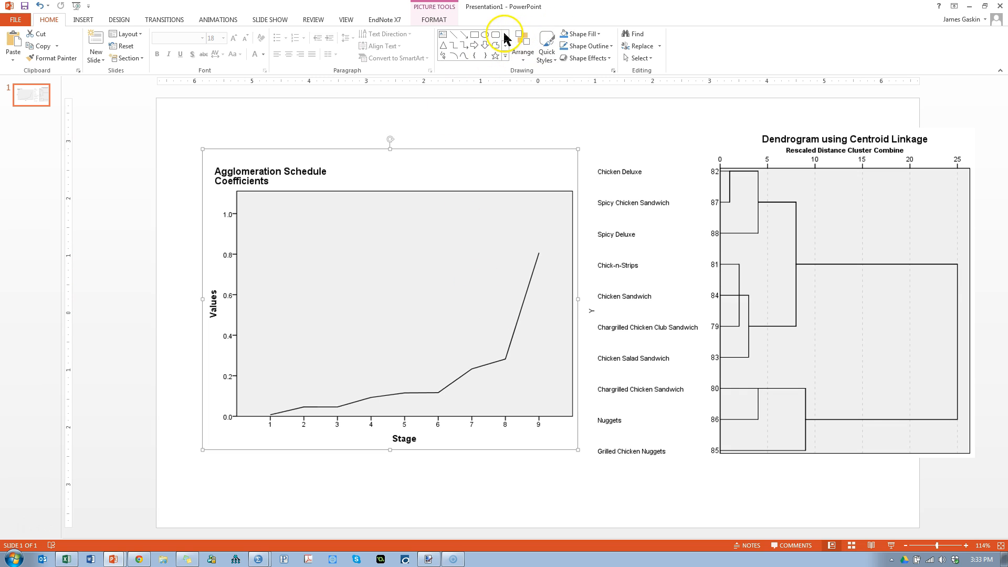
- Draw a blue rectangle over the last chart stages, about 82% transparent, and fit it in place
{"action": "left_click", "coordinate": [472, 35]}
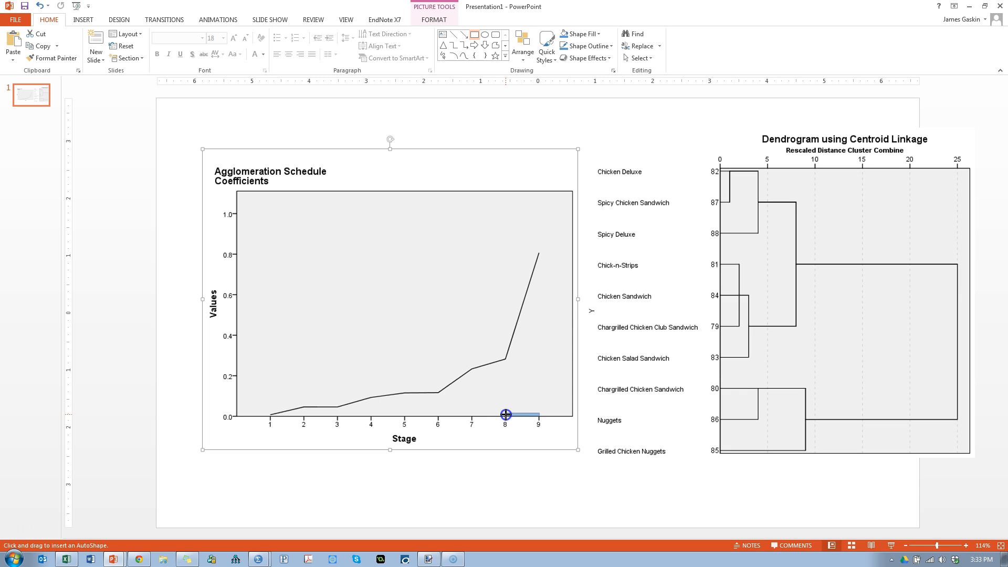
{"action": "left_click_drag", "start_coordinate": [507, 414], "coordinate": [502, 253]}
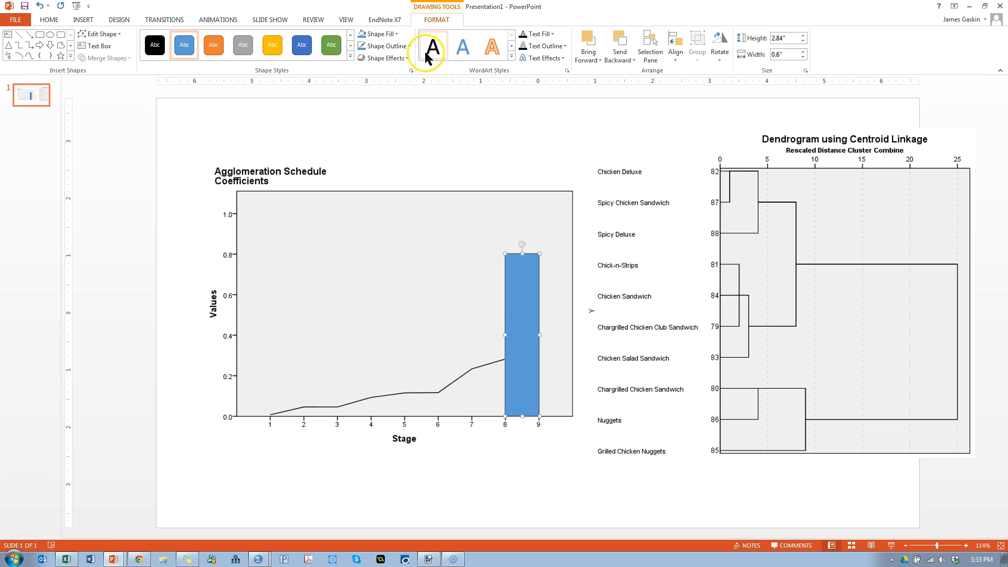
{"action": "left_click", "coordinate": [378, 34]}
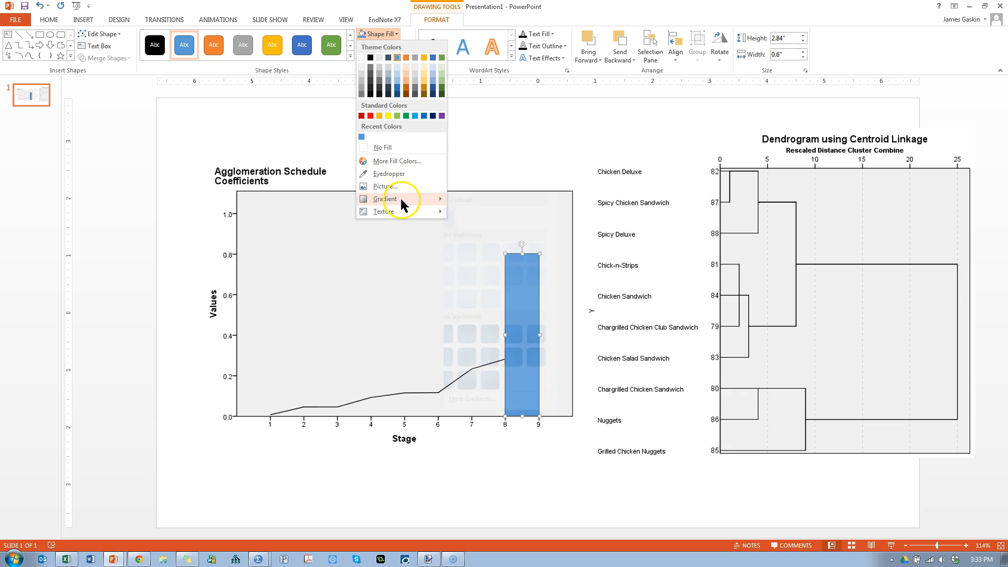
{"action": "left_click", "coordinate": [397, 161]}
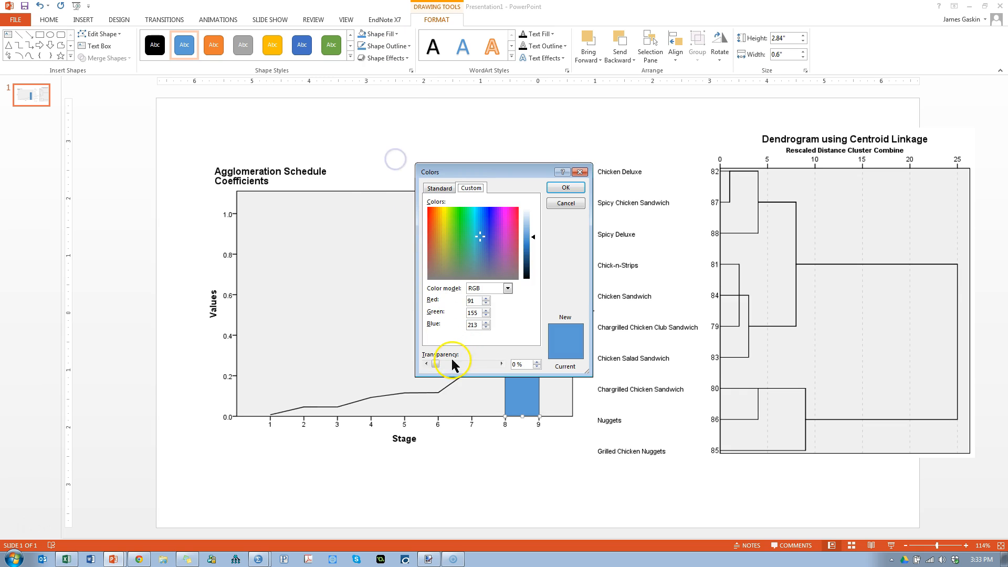
{"action": "left_click_drag", "start_coordinate": [436, 365], "coordinate": [484, 364]}
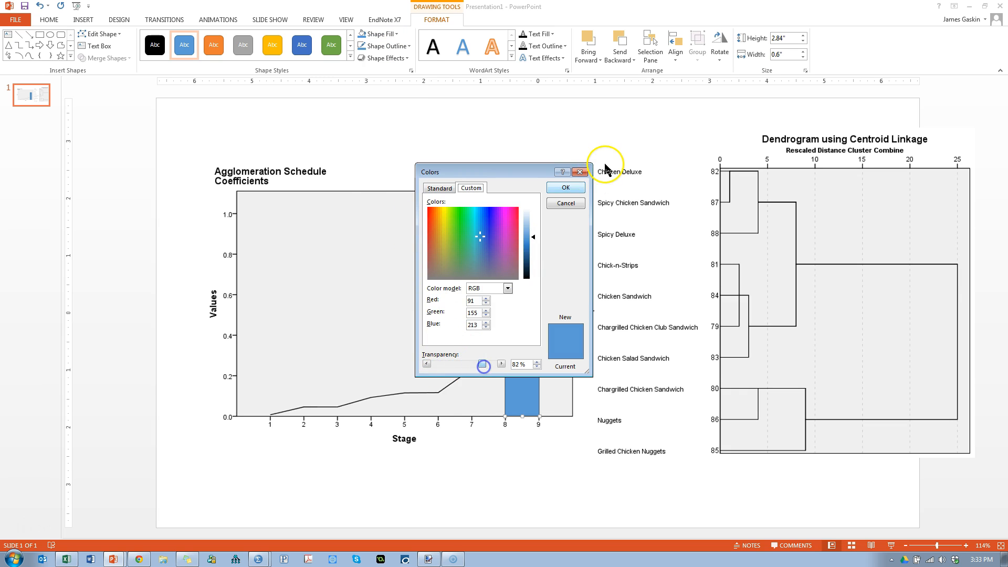
{"action": "left_click", "coordinate": [564, 187]}
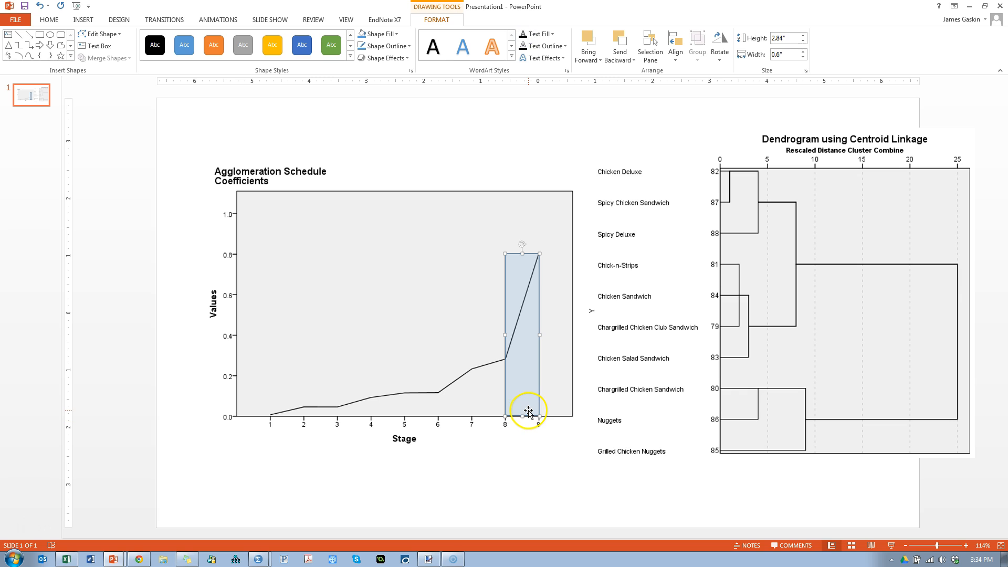
{"action": "left_click_drag", "start_coordinate": [531, 412], "coordinate": [494, 364]}
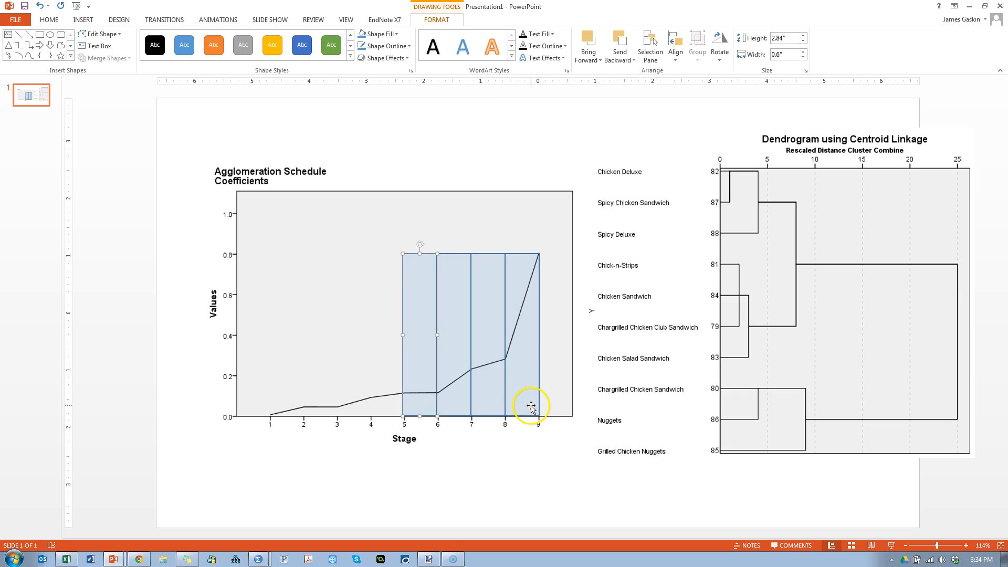
{"action": "mouse_move", "coordinate": [530, 315]}
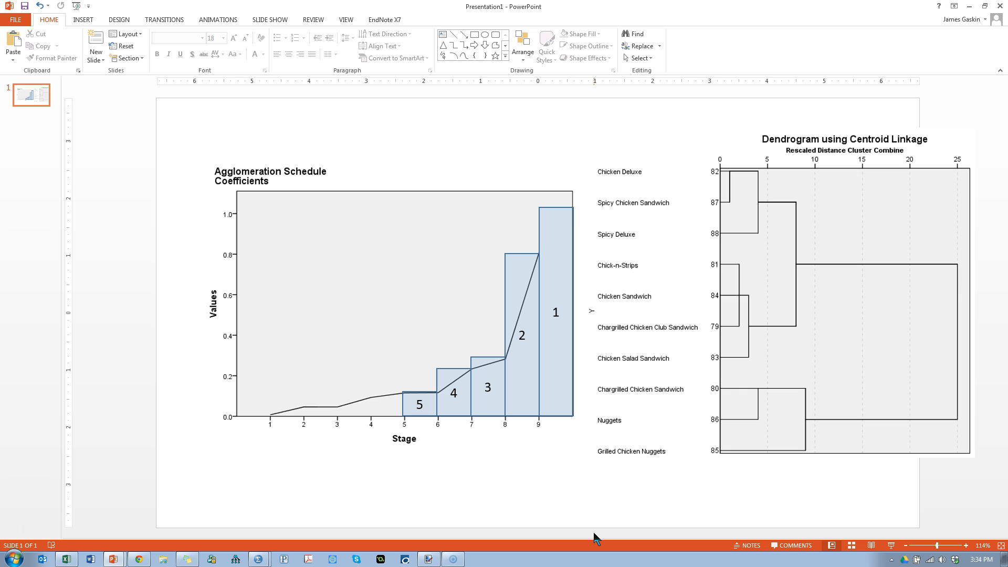
{"action": "mouse_move", "coordinate": [495, 470]}
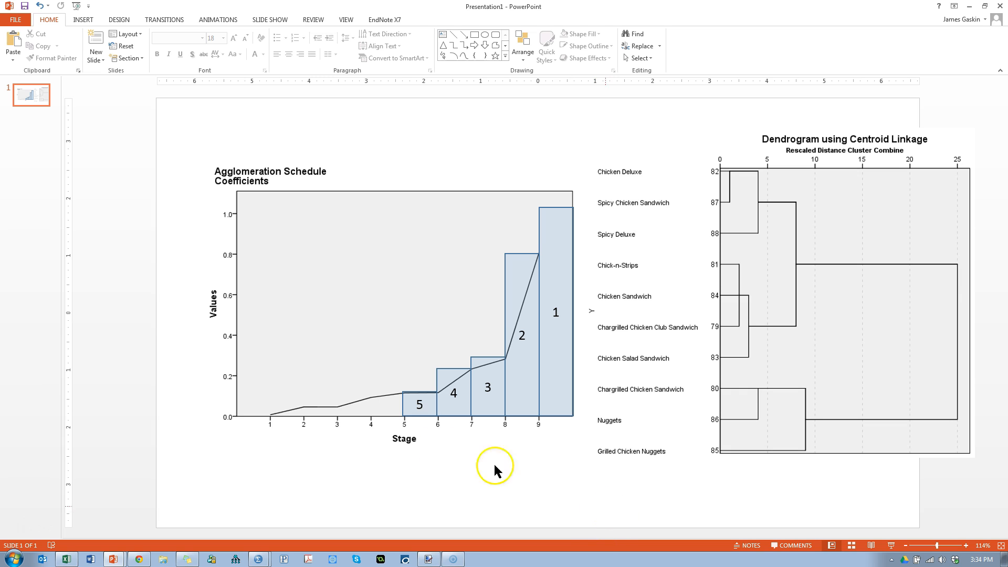
{"action": "mouse_move", "coordinate": [240, 191]}
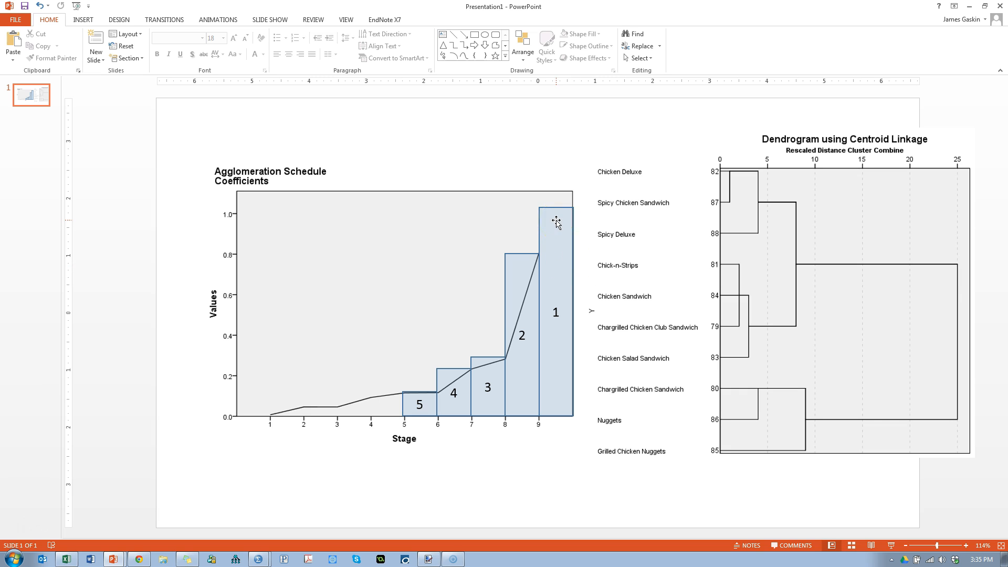
{"action": "left_click", "coordinate": [554, 222]}
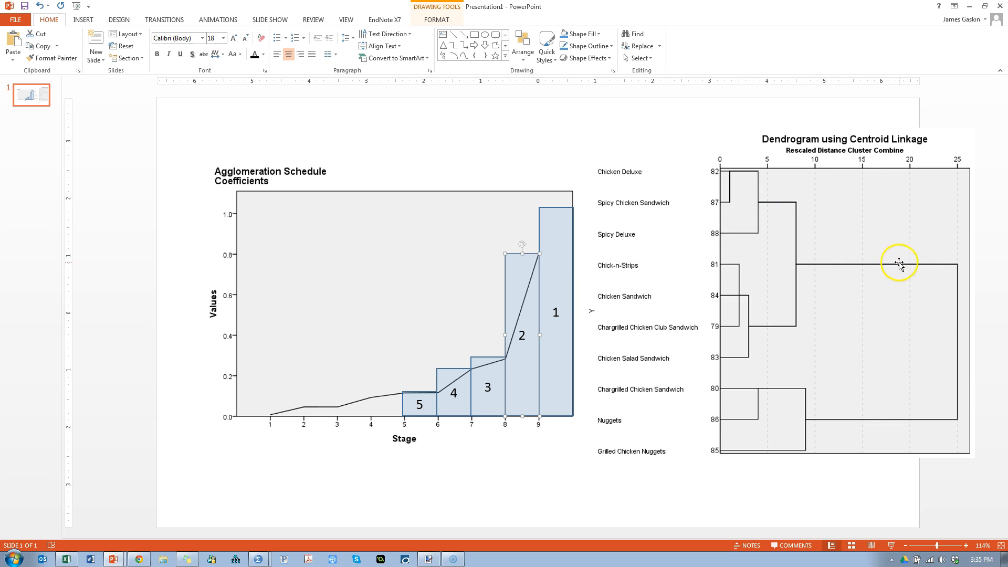
{"action": "mouse_move", "coordinate": [794, 373]}
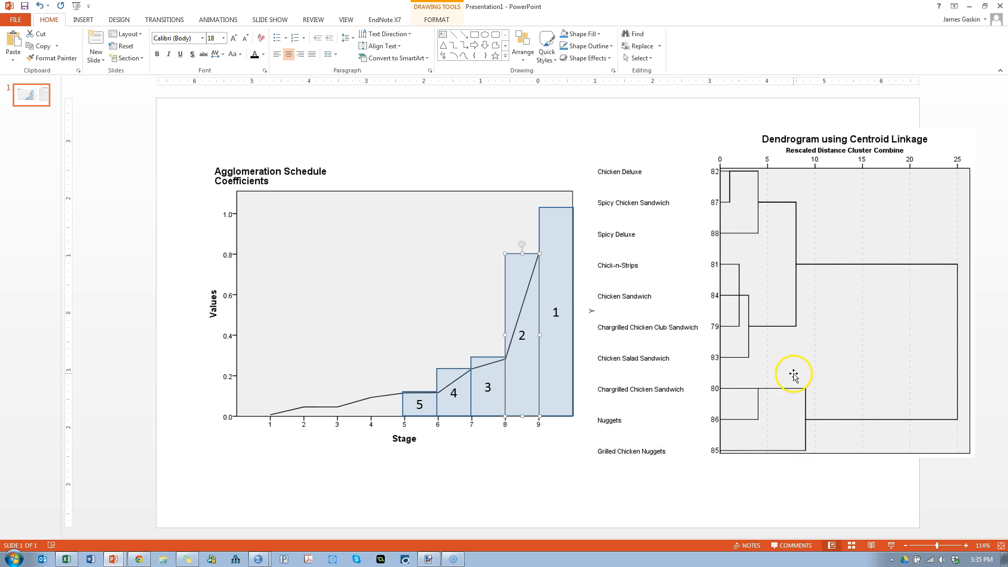
{"action": "mouse_move", "coordinate": [775, 180]}
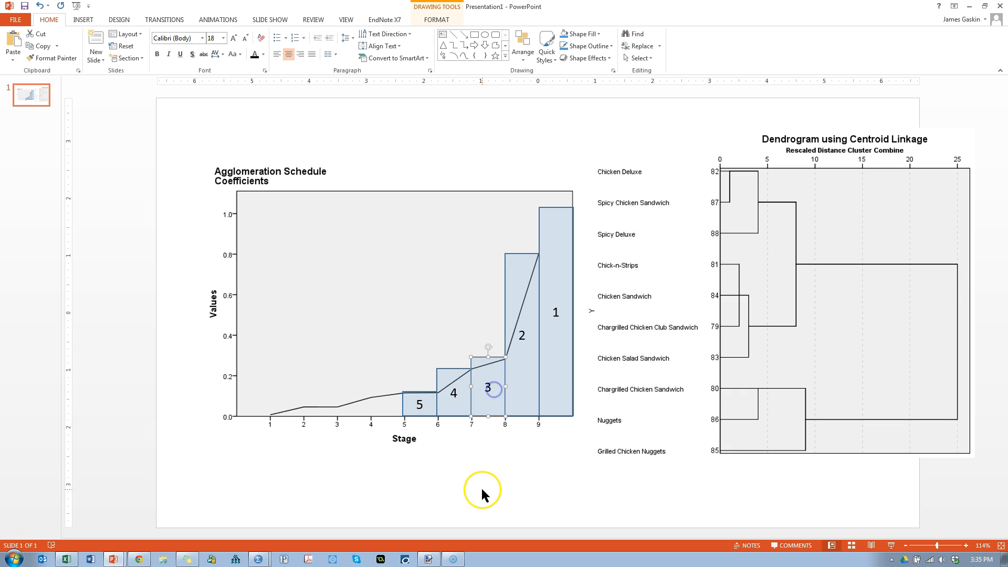
{"action": "mouse_move", "coordinate": [491, 376]}
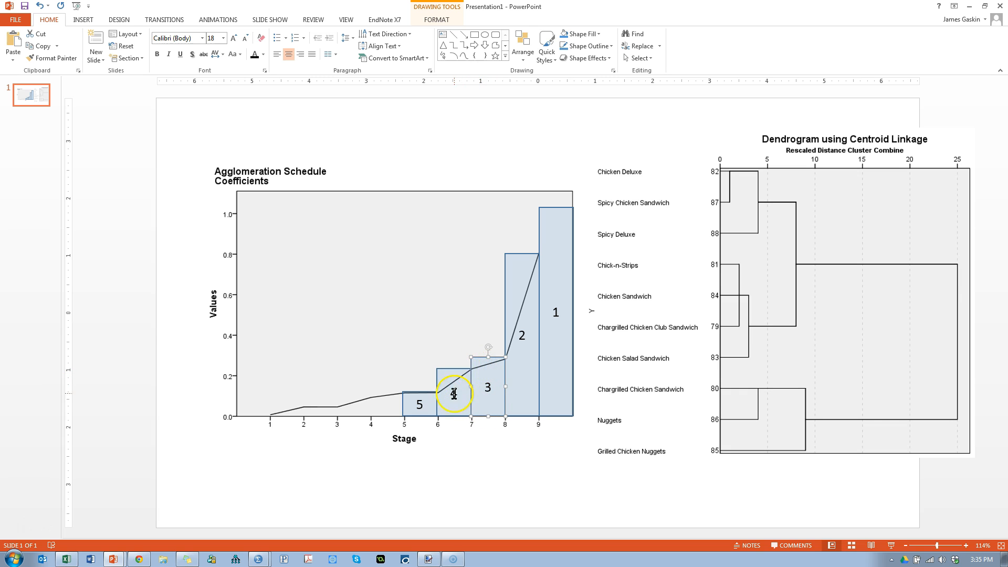
{"action": "mouse_move", "coordinate": [457, 357]}
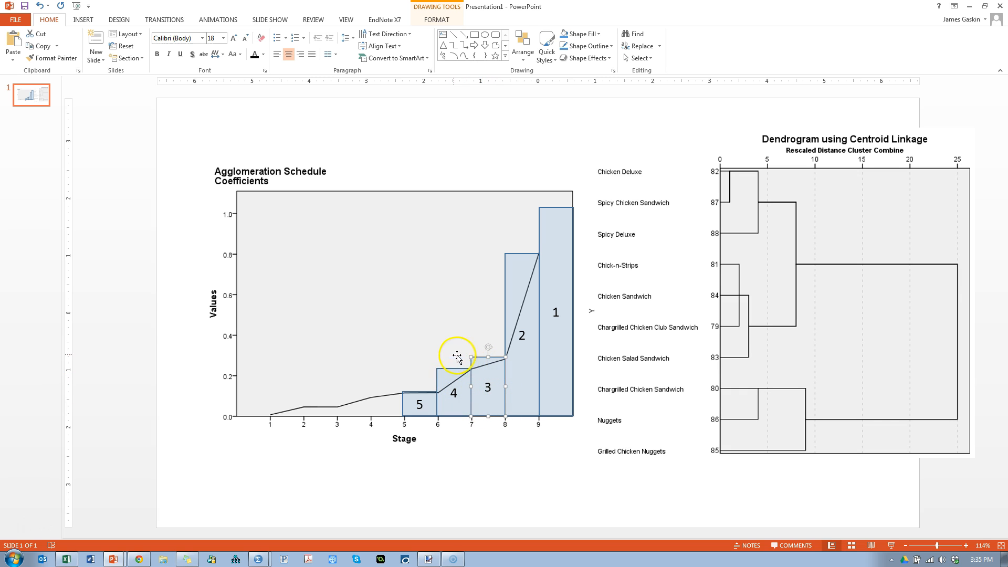
{"action": "mouse_move", "coordinate": [480, 361]}
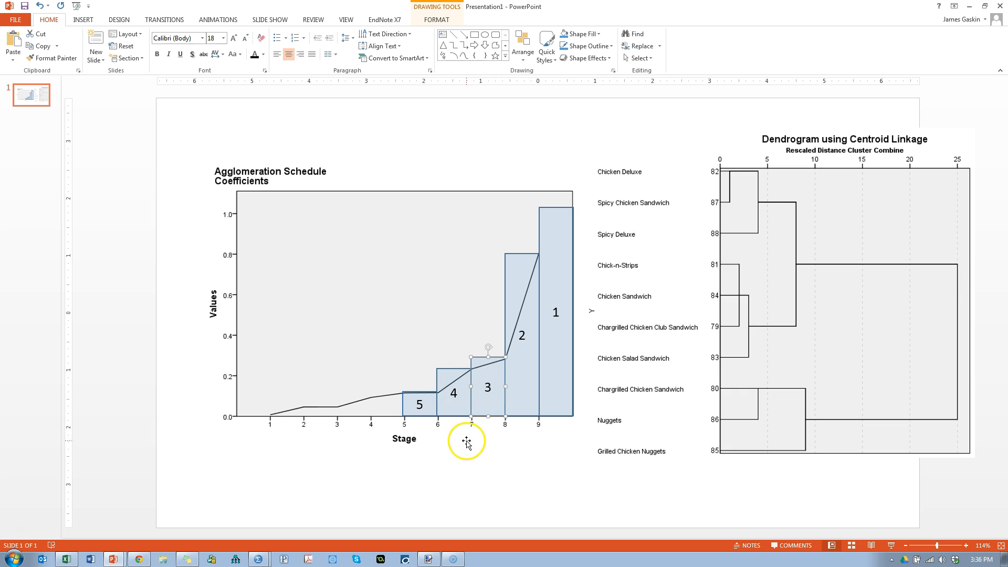
{"action": "mouse_move", "coordinate": [494, 399]}
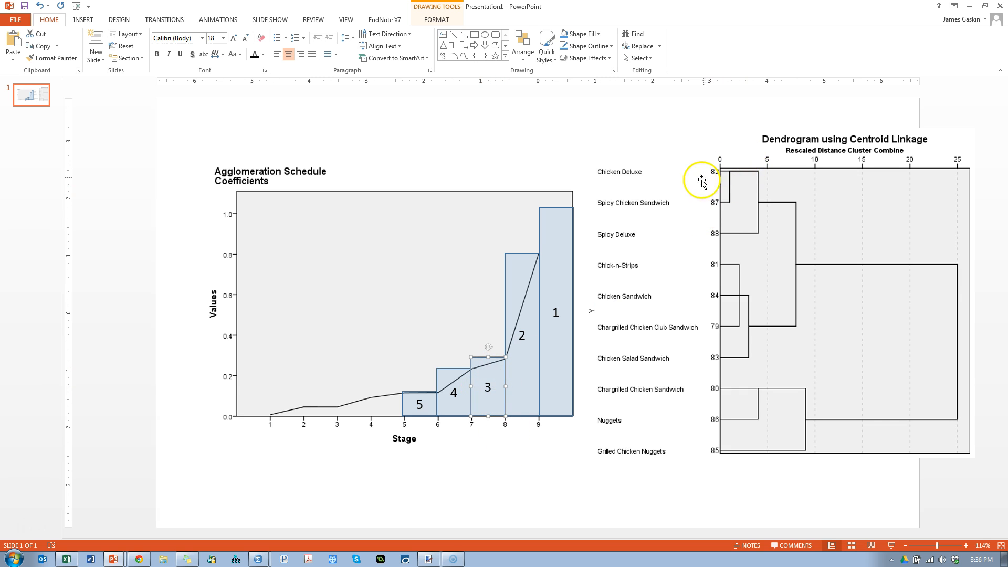
{"action": "mouse_move", "coordinate": [716, 238]}
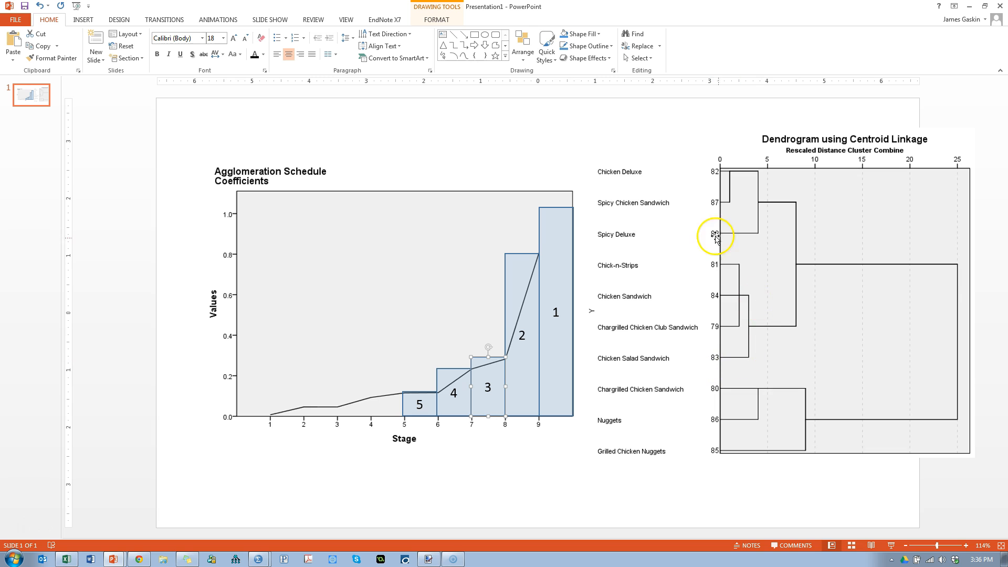
{"action": "mouse_move", "coordinate": [766, 418]}
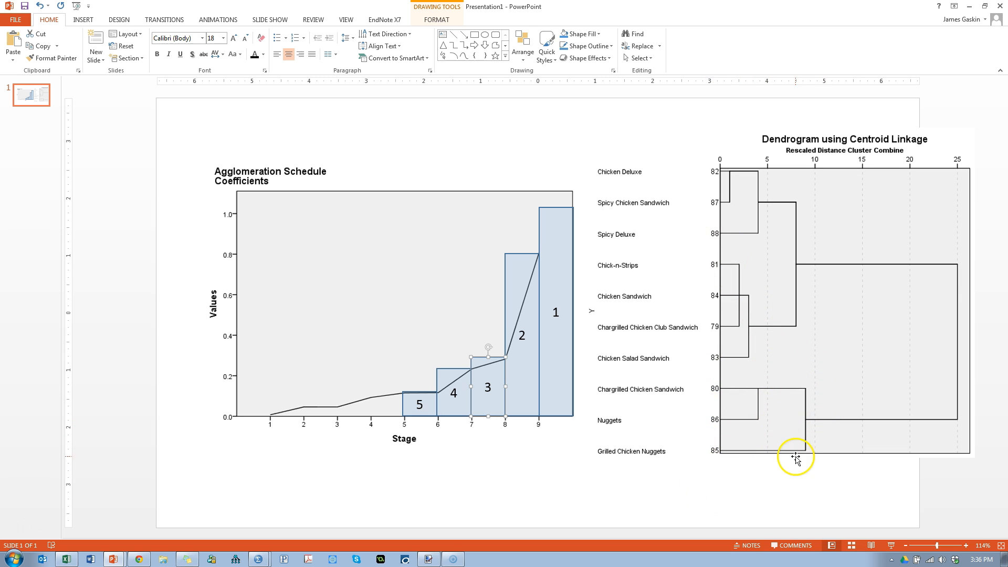
{"action": "mouse_move", "coordinate": [765, 457]}
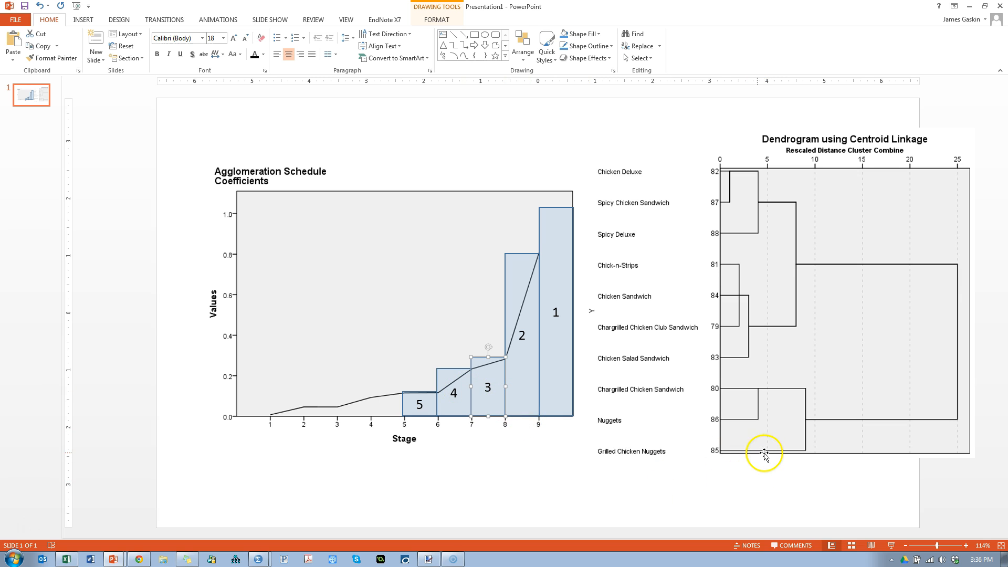
{"action": "mouse_move", "coordinate": [739, 449]}
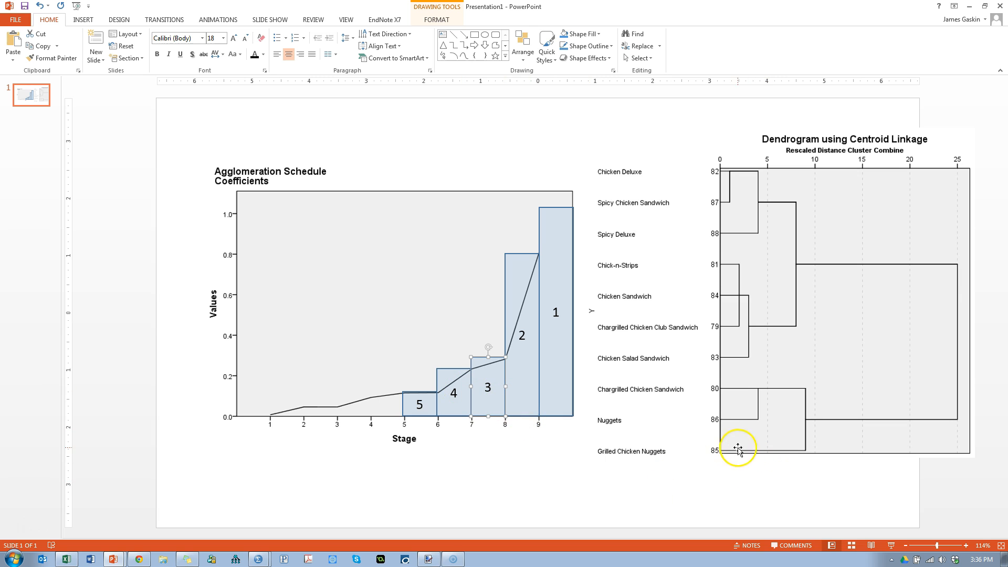
{"action": "mouse_move", "coordinate": [730, 454]}
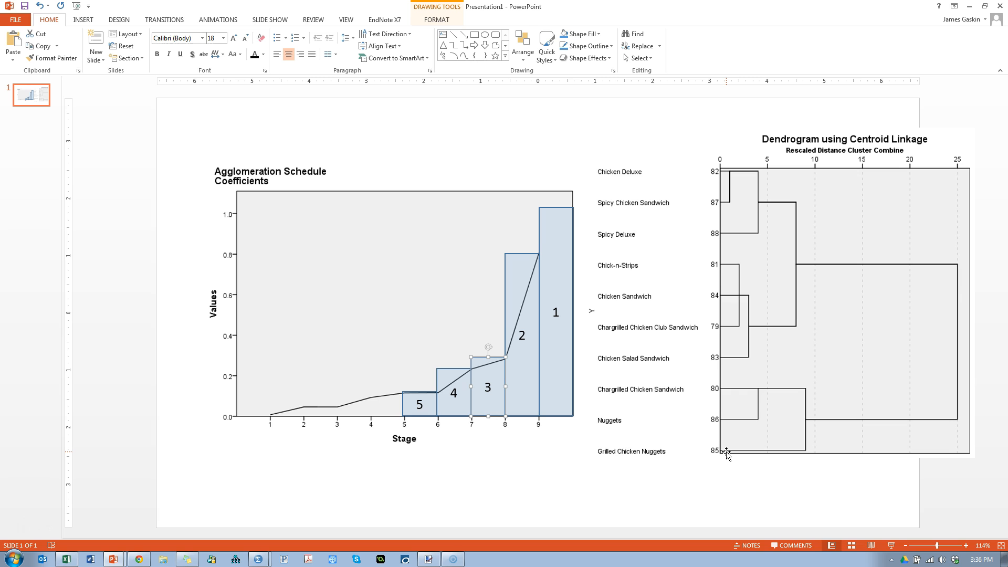
{"action": "mouse_move", "coordinate": [786, 391]}
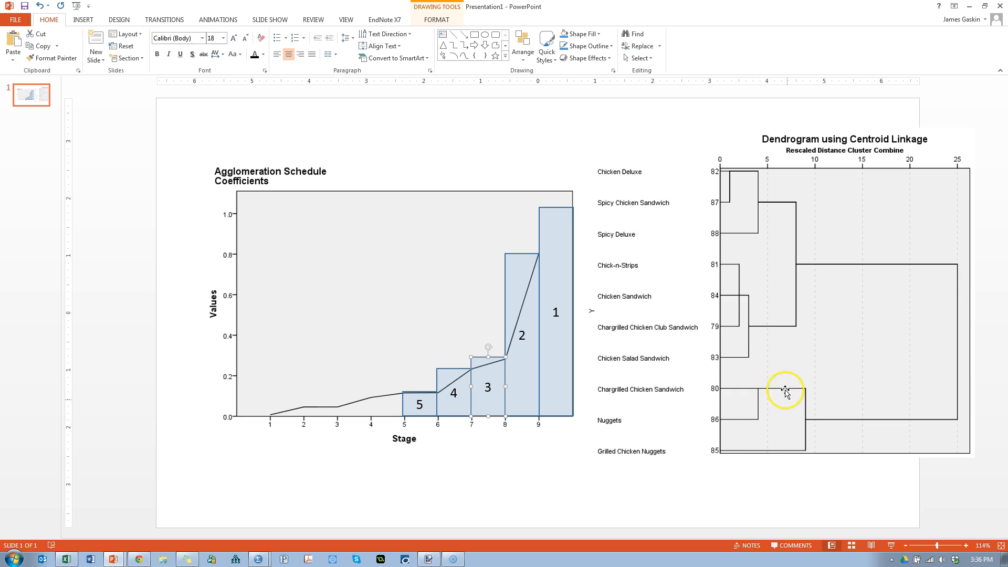
{"action": "mouse_move", "coordinate": [842, 293]}
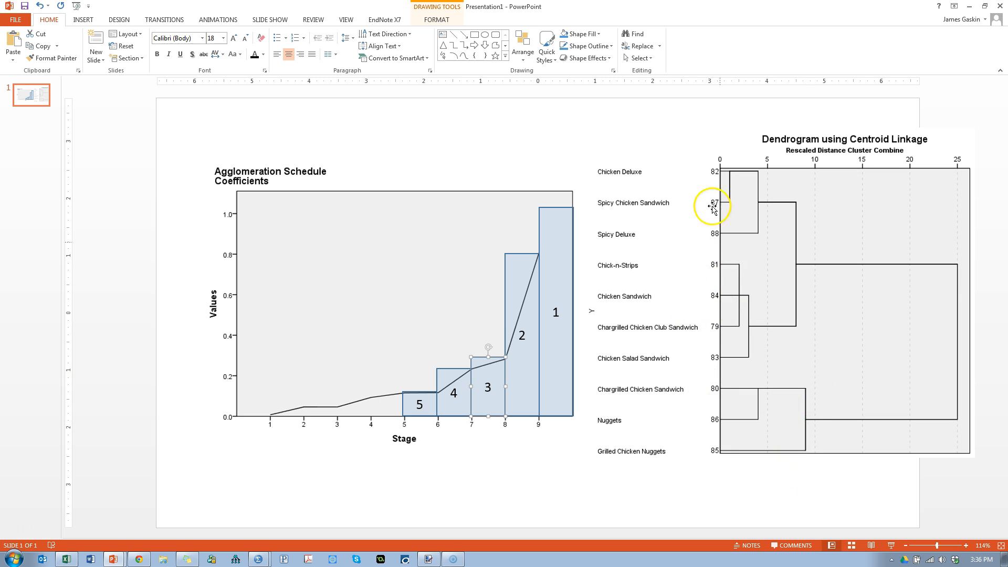
{"action": "mouse_move", "coordinate": [775, 445]}
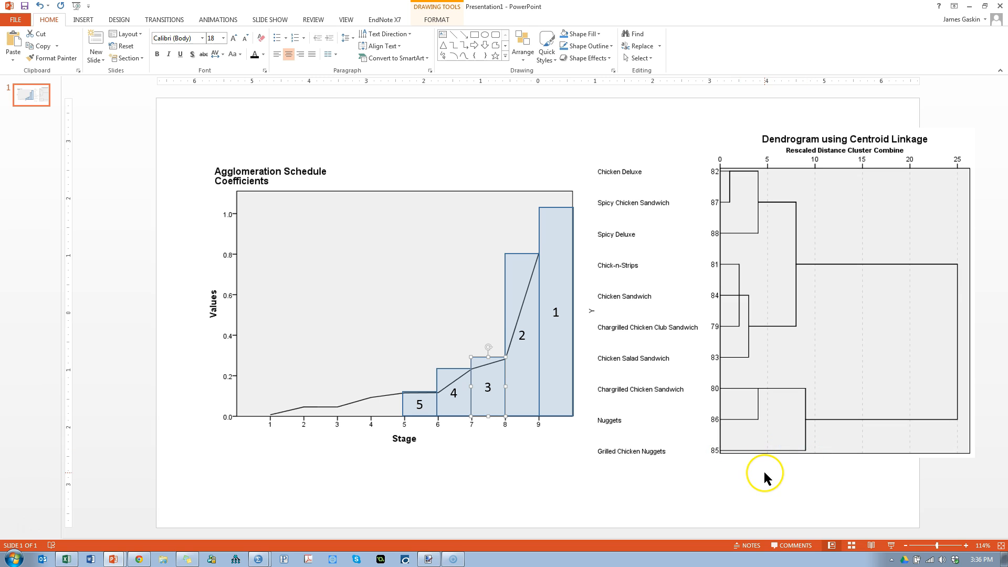
{"action": "mouse_move", "coordinate": [551, 462]}
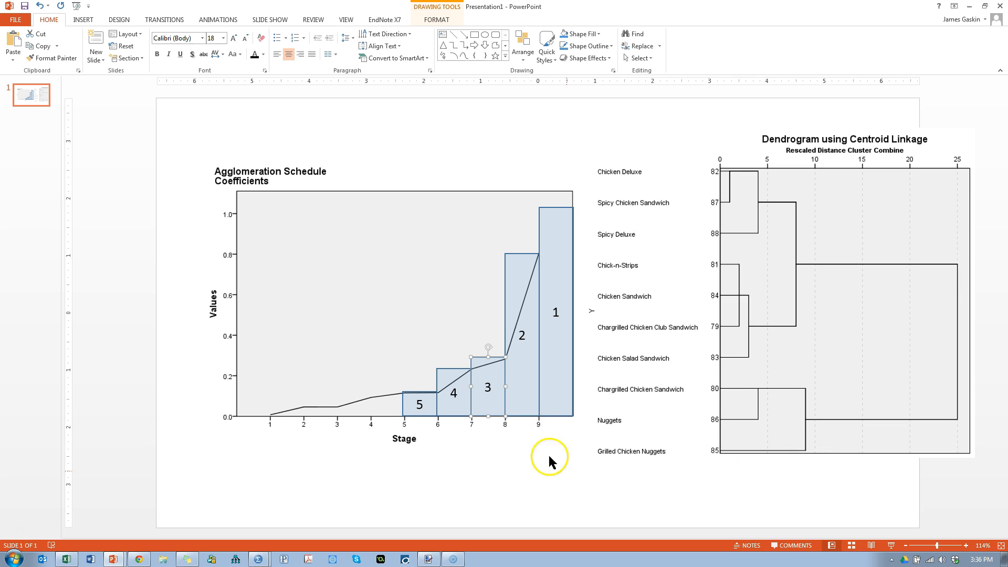
{"action": "mouse_move", "coordinate": [563, 476]}
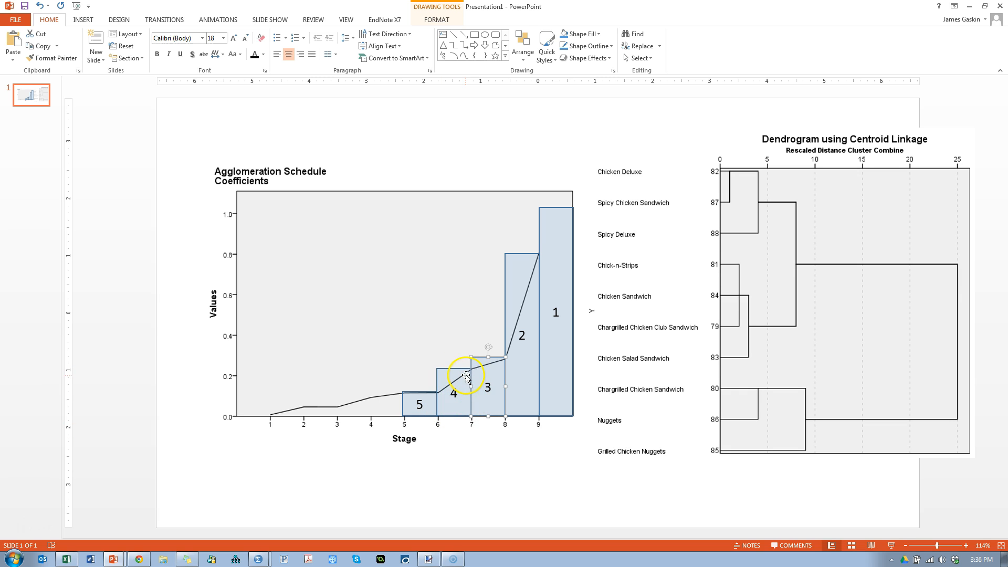
{"action": "mouse_move", "coordinate": [675, 495]}
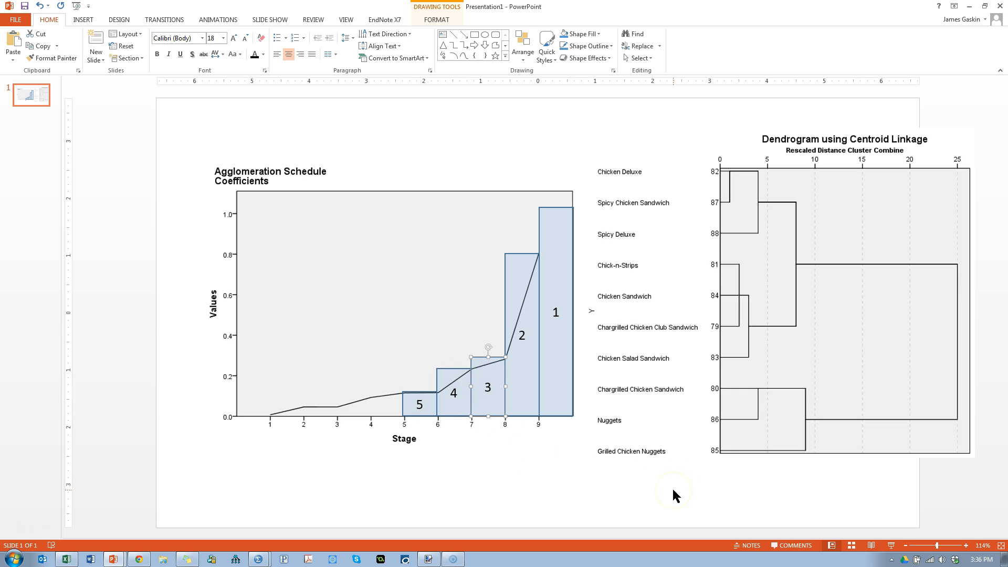
{"action": "mouse_move", "coordinate": [764, 445]}
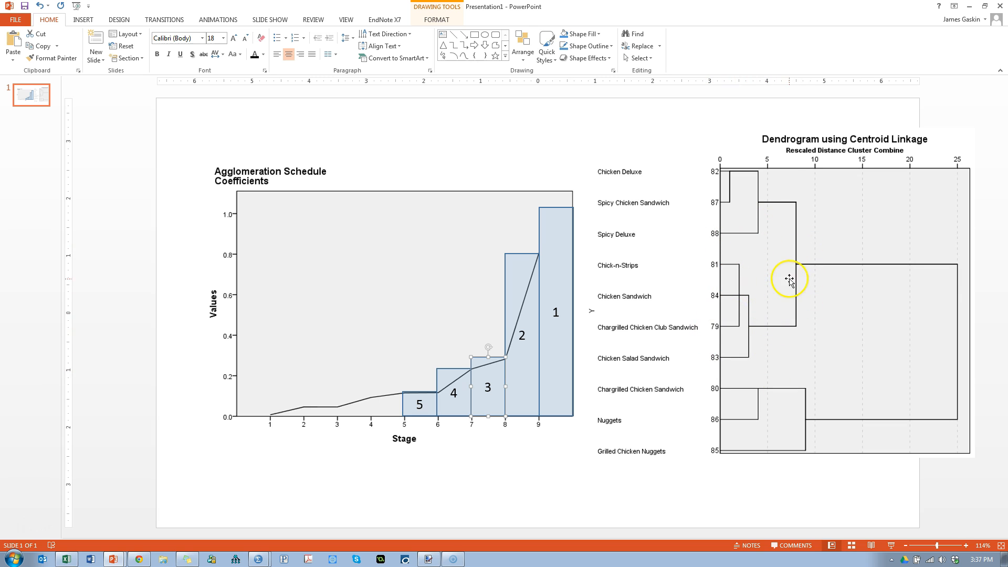
{"action": "mouse_move", "coordinate": [727, 179]}
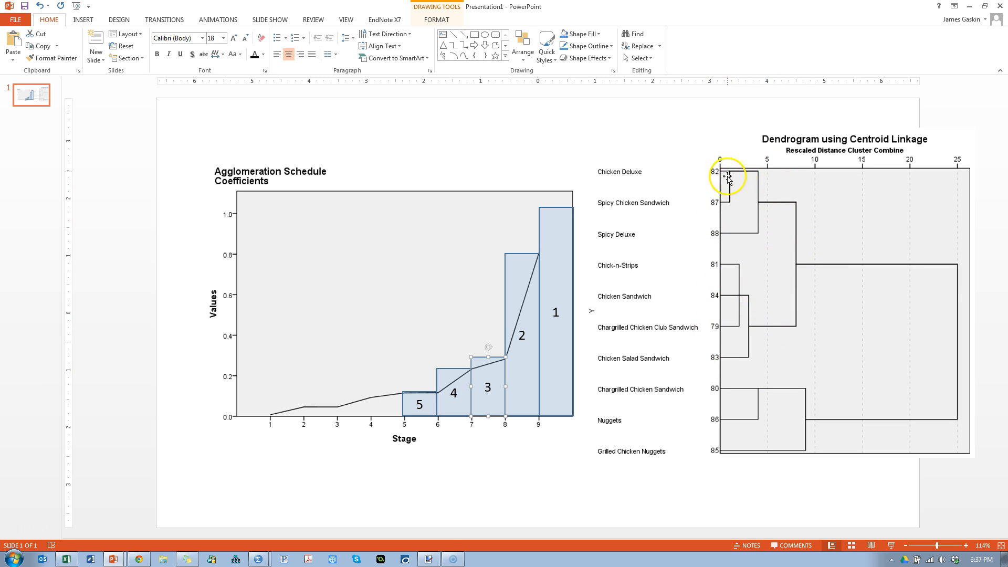
{"action": "mouse_move", "coordinate": [844, 284]}
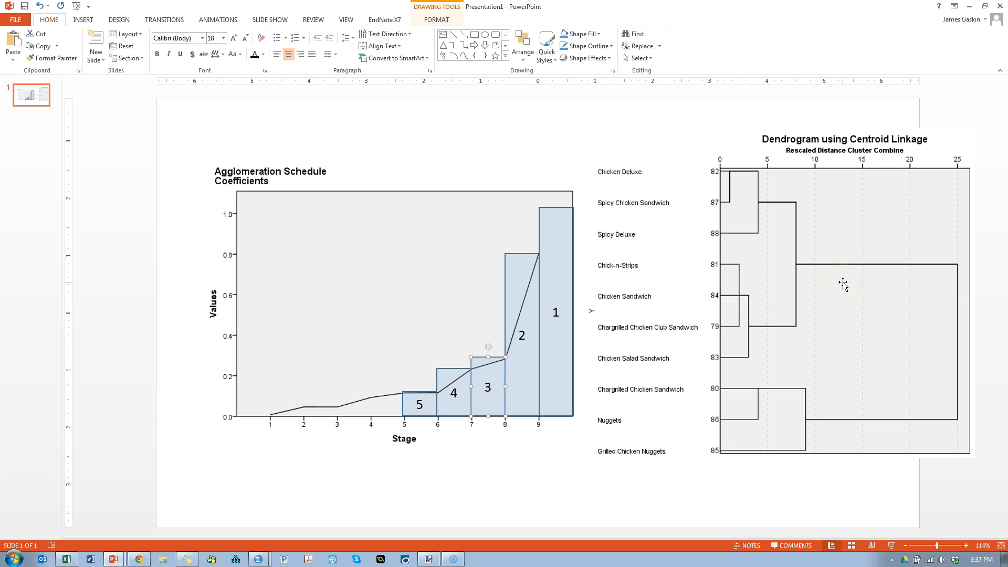
{"action": "mouse_move", "coordinate": [712, 319]}
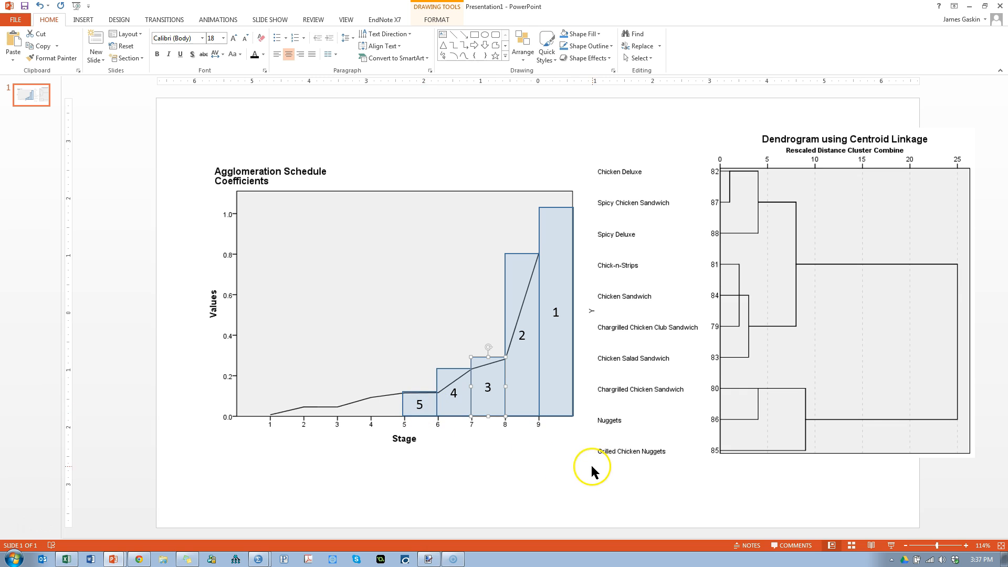
{"action": "mouse_move", "coordinate": [558, 311]}
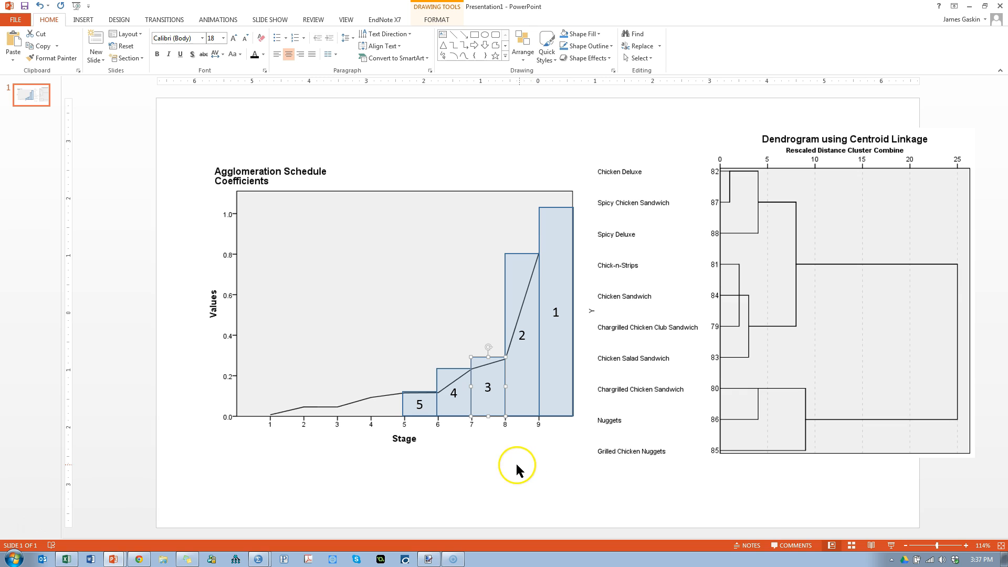
{"action": "mouse_move", "coordinate": [519, 471]}
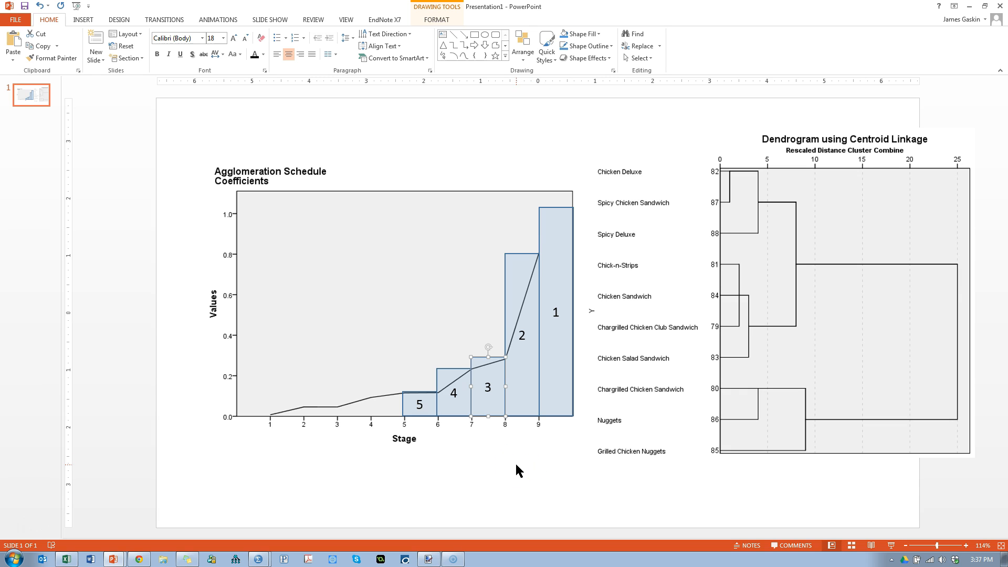